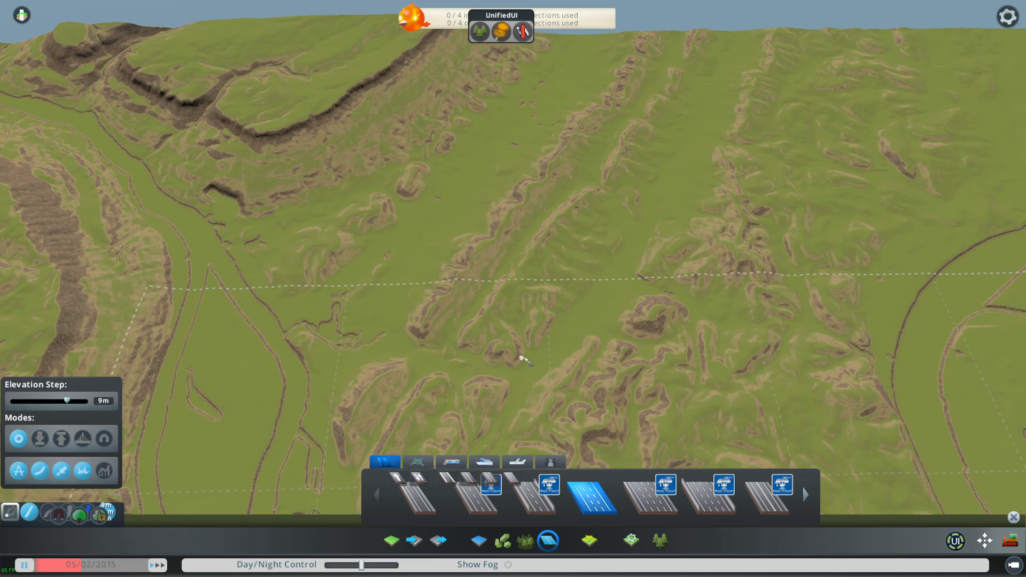
mouse_move(581, 422)
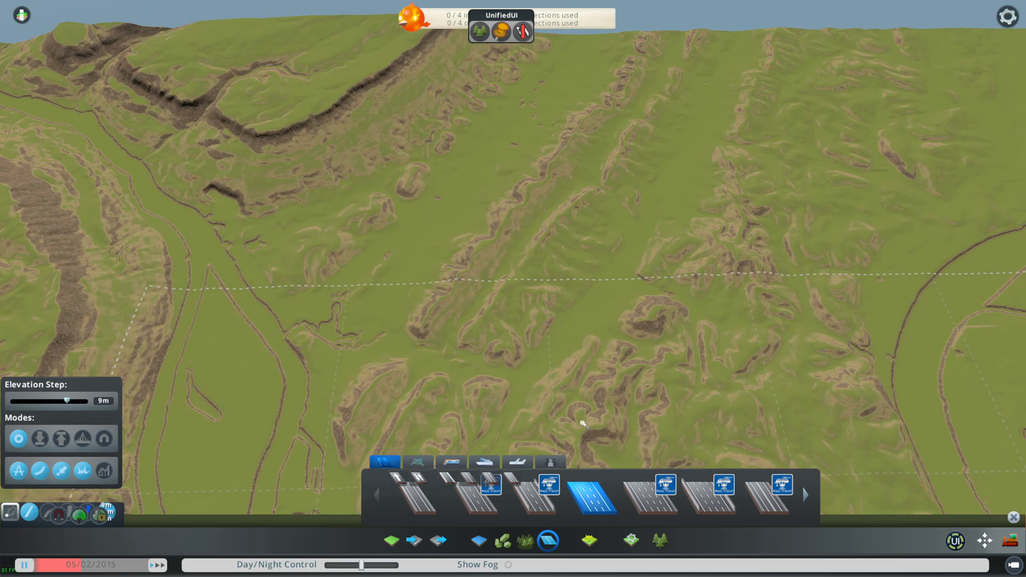
mouse_move(366, 319)
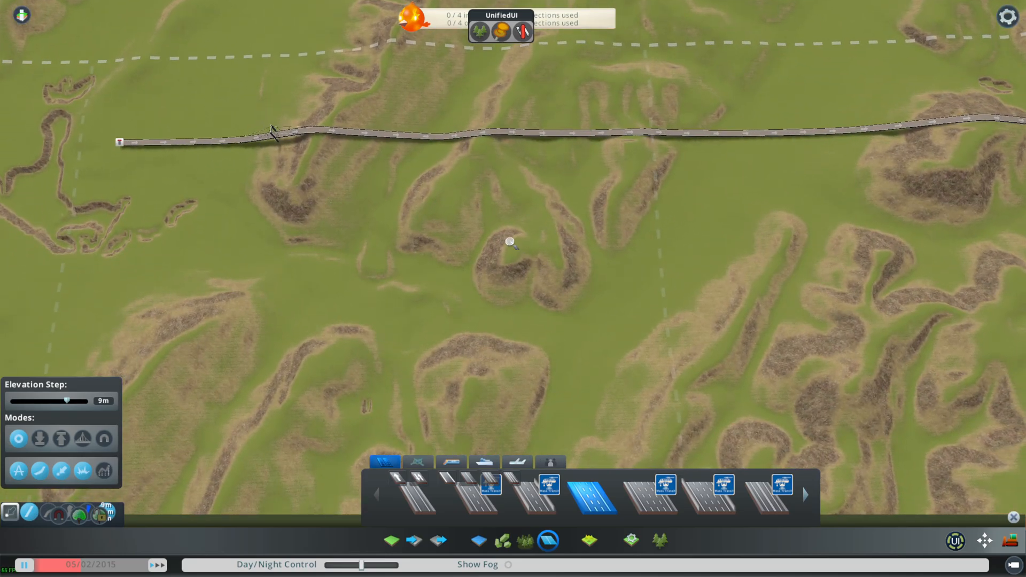
scroll(down, 3)
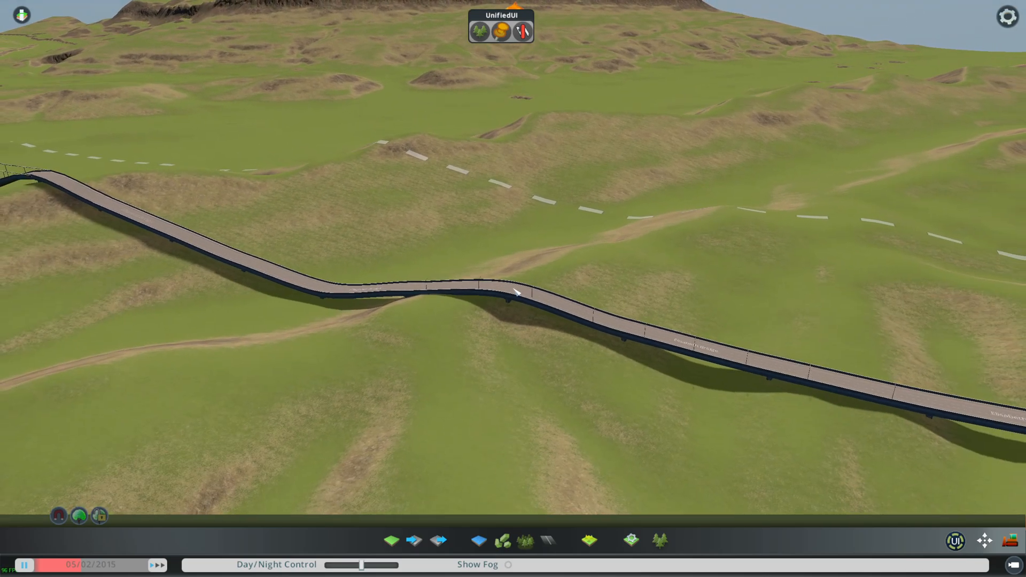
mouse_move(545, 217)
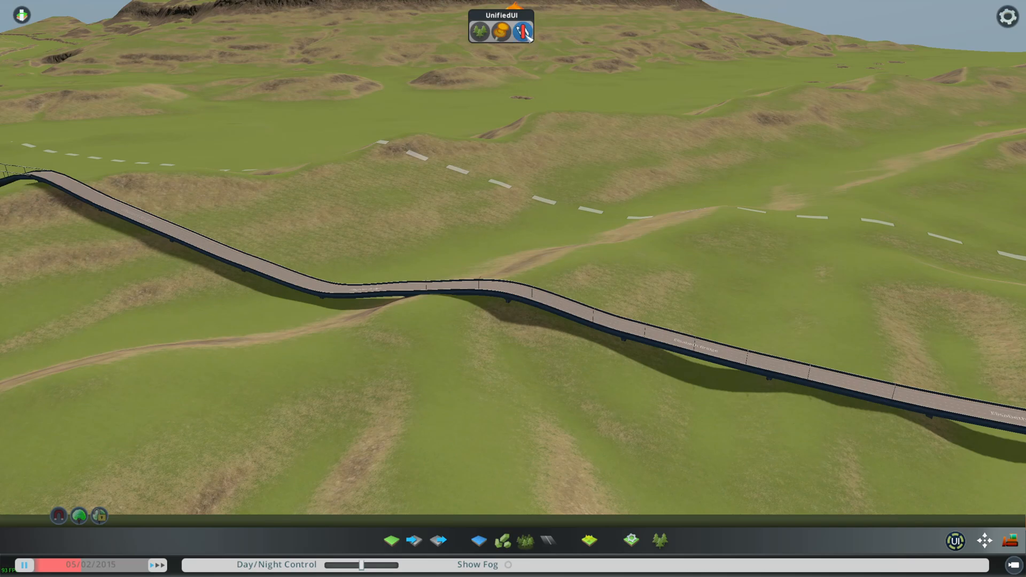
Step: Switch Network Multitool to Set slope mode for levelling the bridge's freeway gradient
click(522, 31)
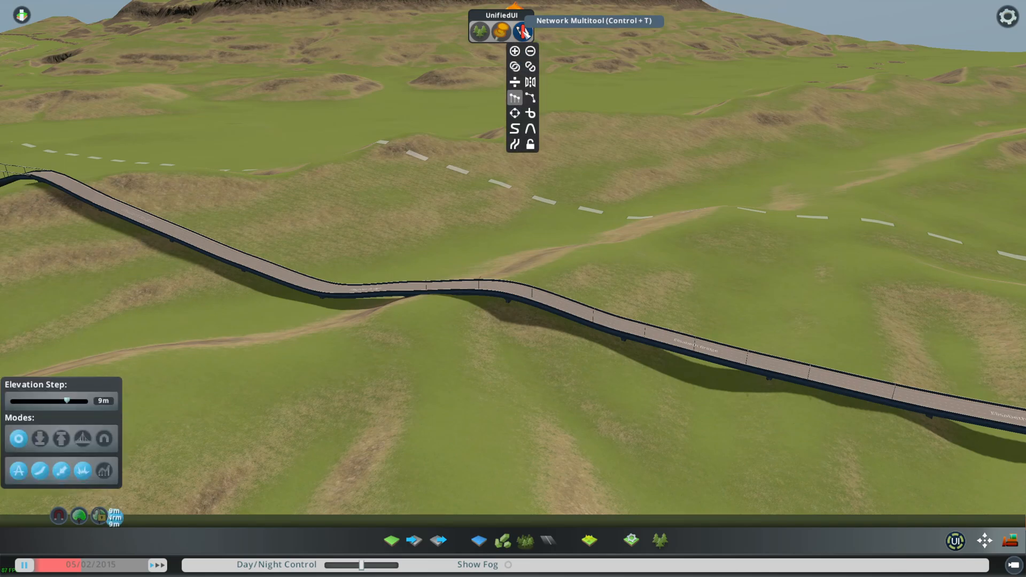
mouse_move(516, 98)
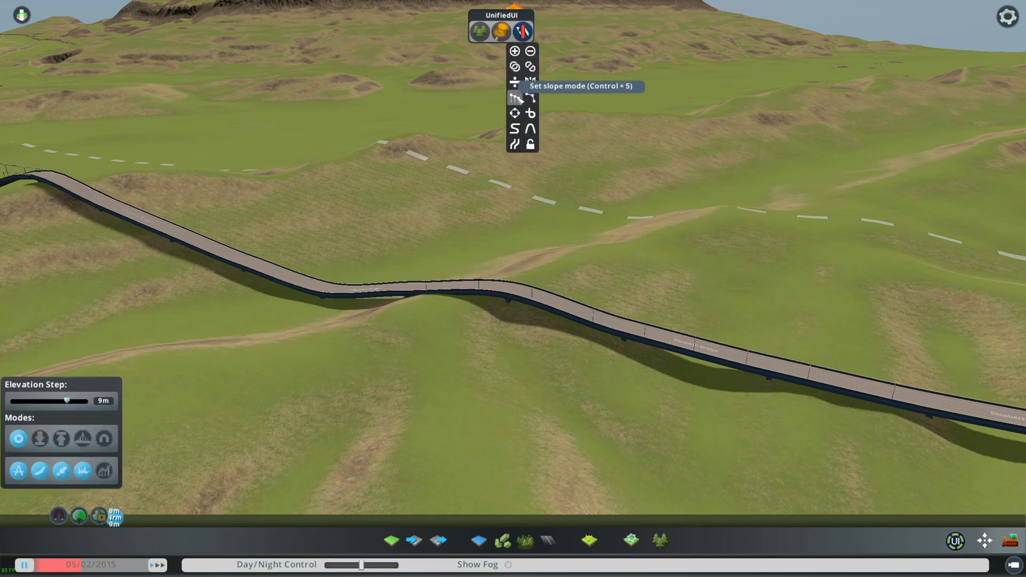
click(516, 98)
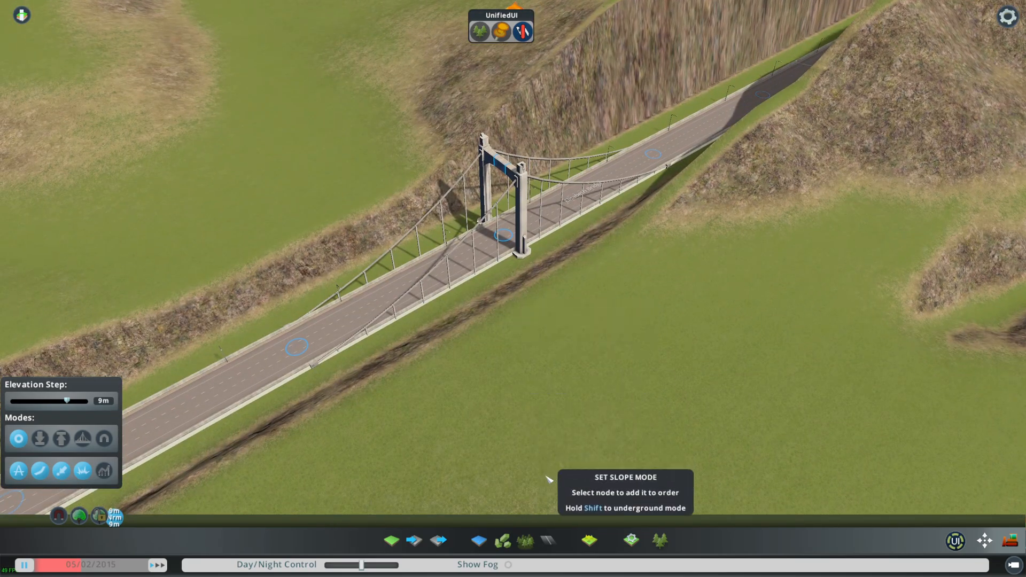
Step: Reopen the freeway building options to redraw the elevated span straight
click(549, 540)
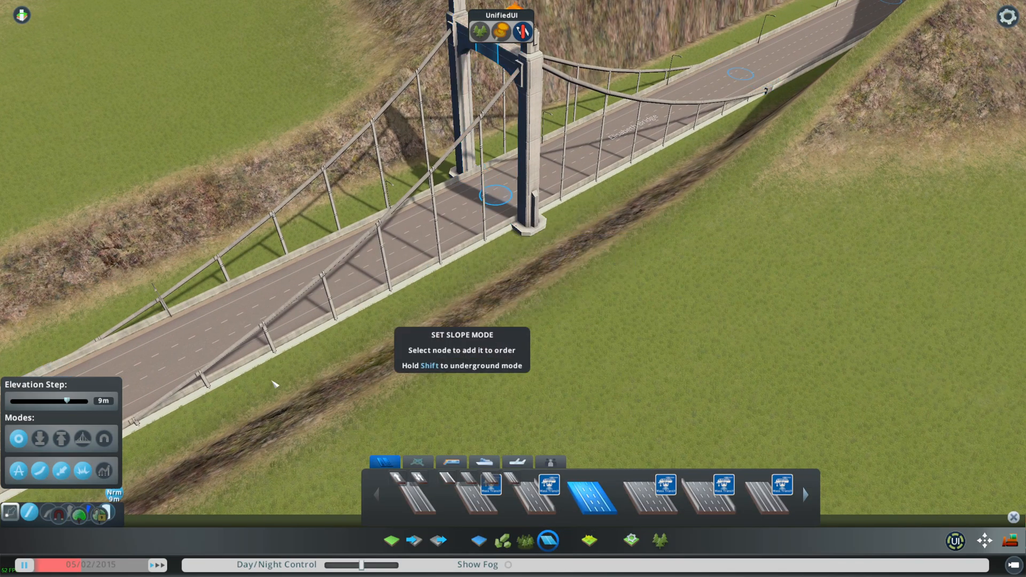
mouse_move(82, 452)
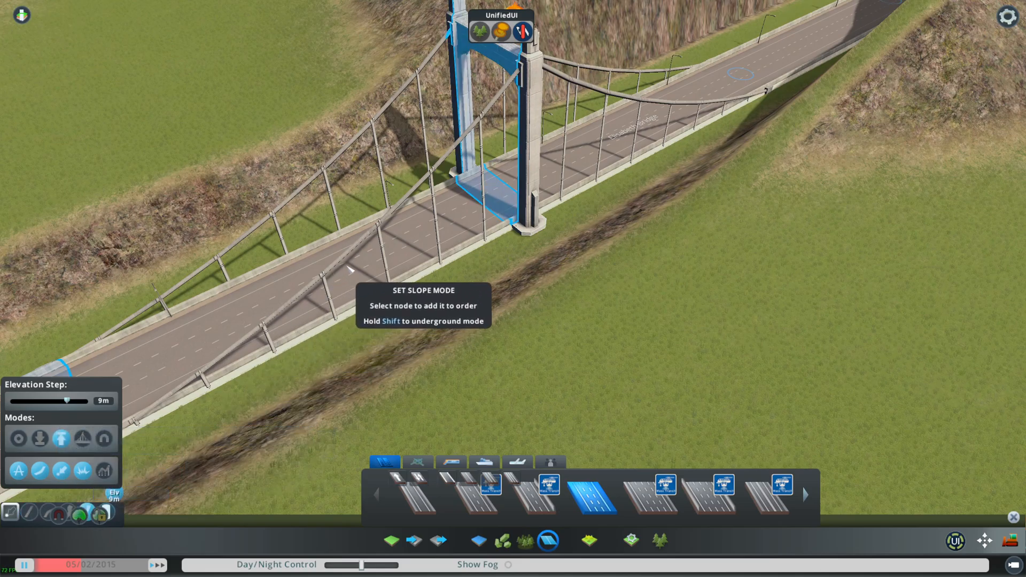
mouse_move(711, 327)
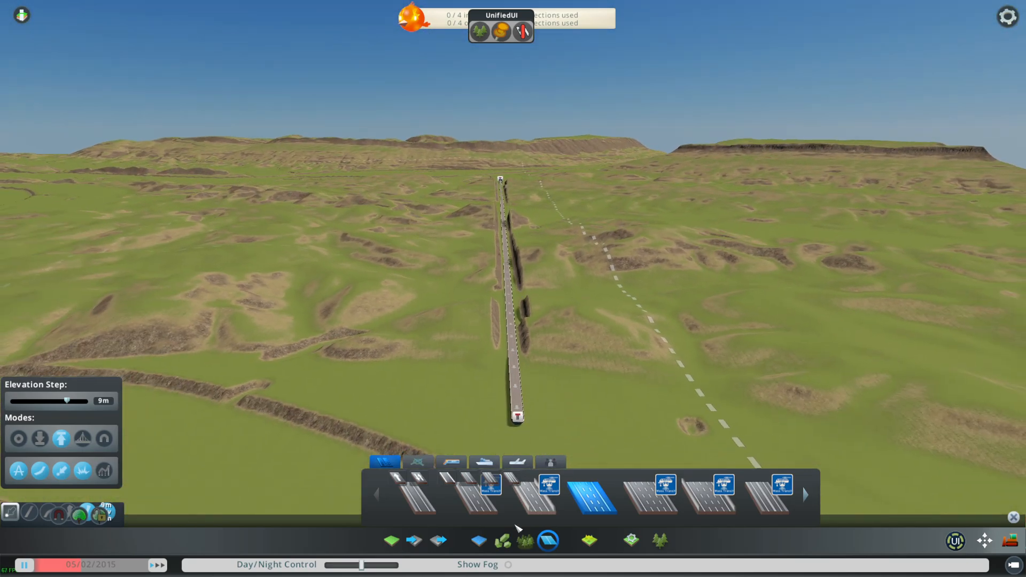
Step: Carve back the hillsides along the straight freeway with the landscaping terrain tools
click(390, 540)
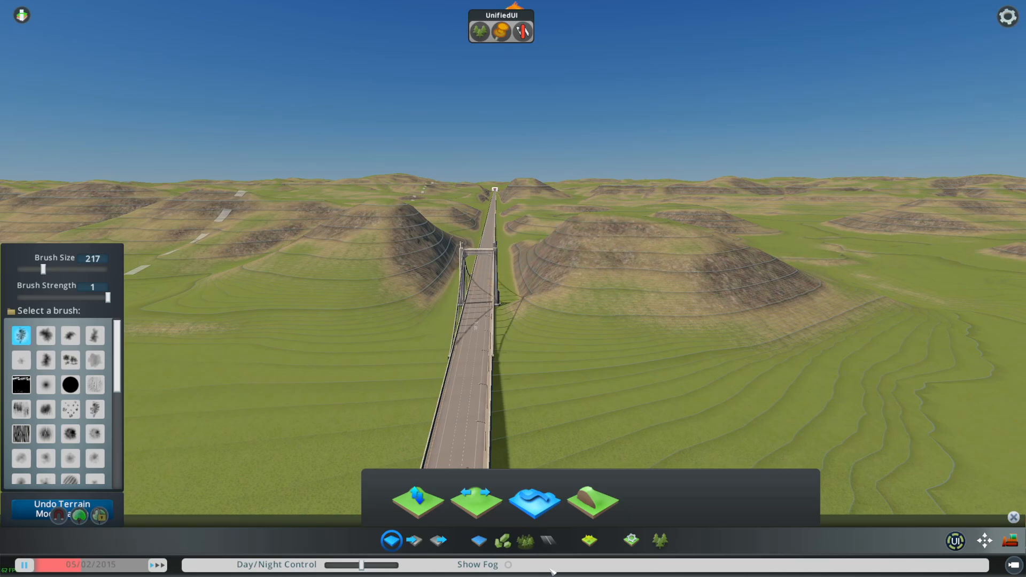
click(549, 540)
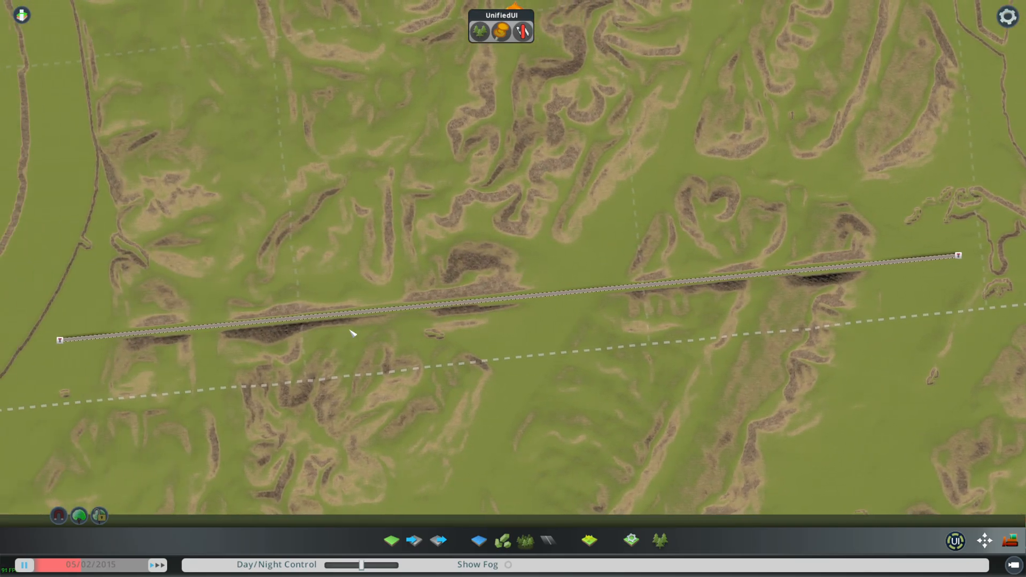
Step: Reopen the Roads panel with the elevated freeway selected
click(547, 540)
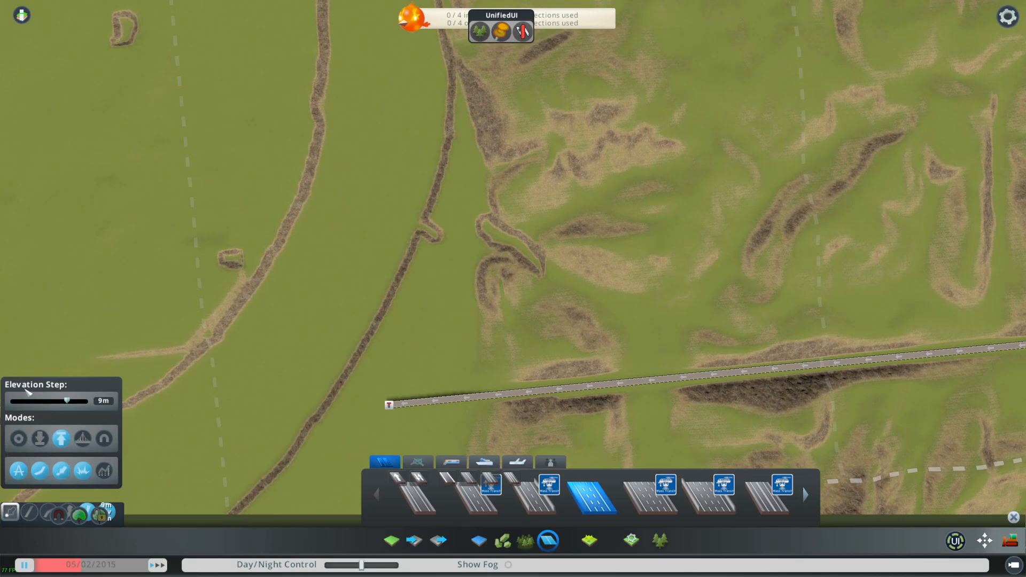
mouse_move(102, 471)
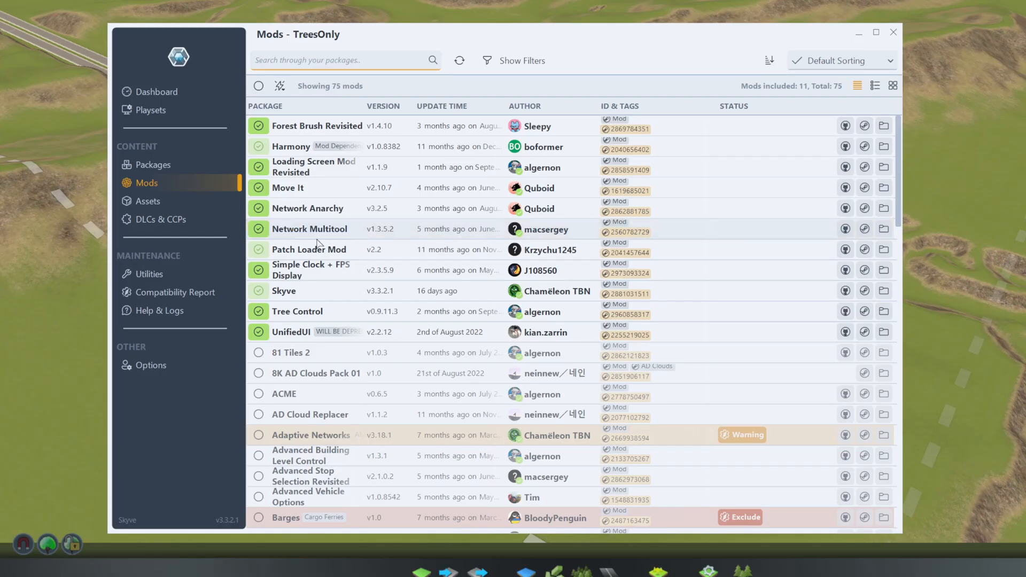
mouse_move(309, 228)
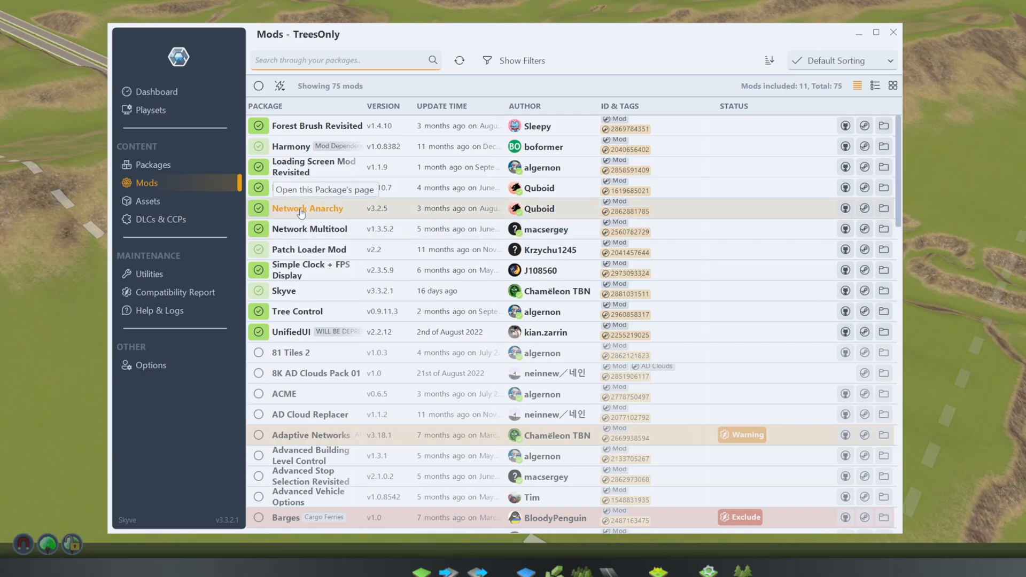
mouse_move(309, 216)
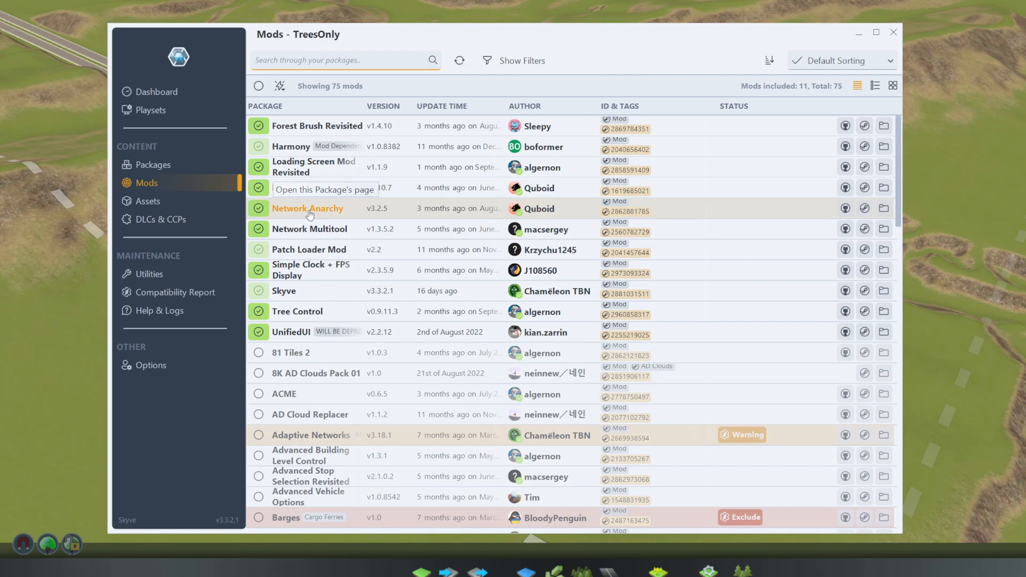
mouse_move(358, 224)
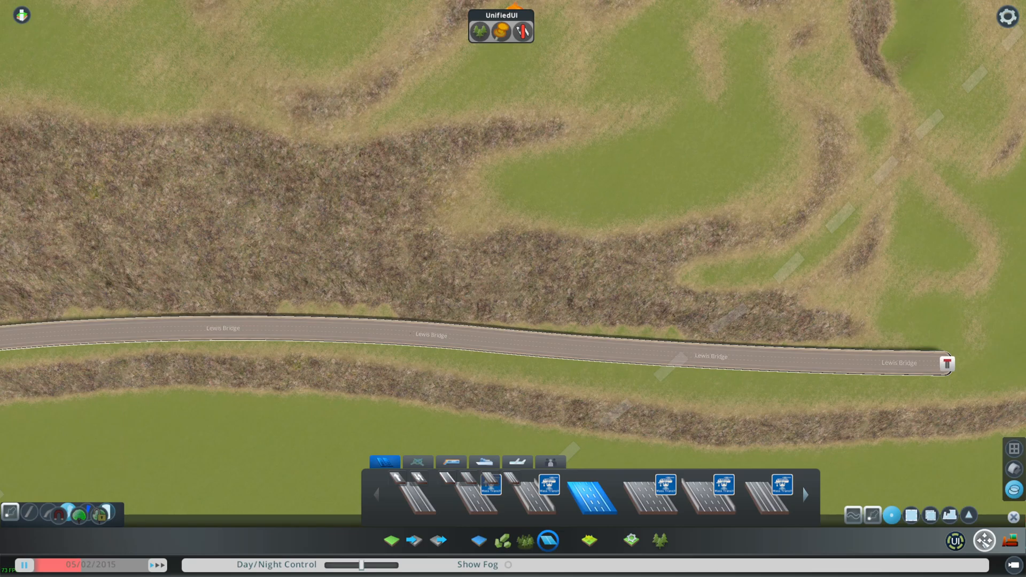
mouse_move(665, 355)
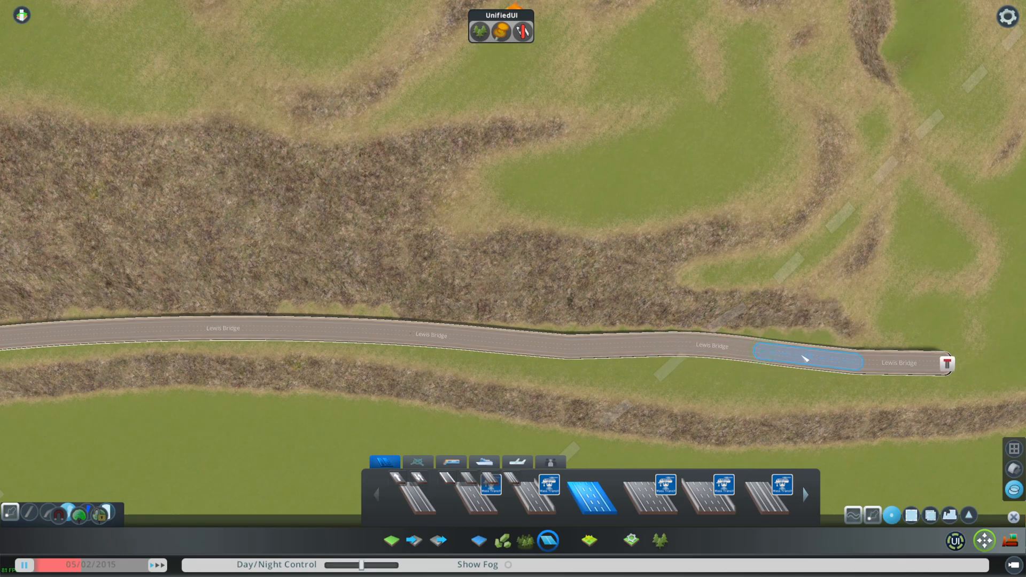
mouse_move(615, 357)
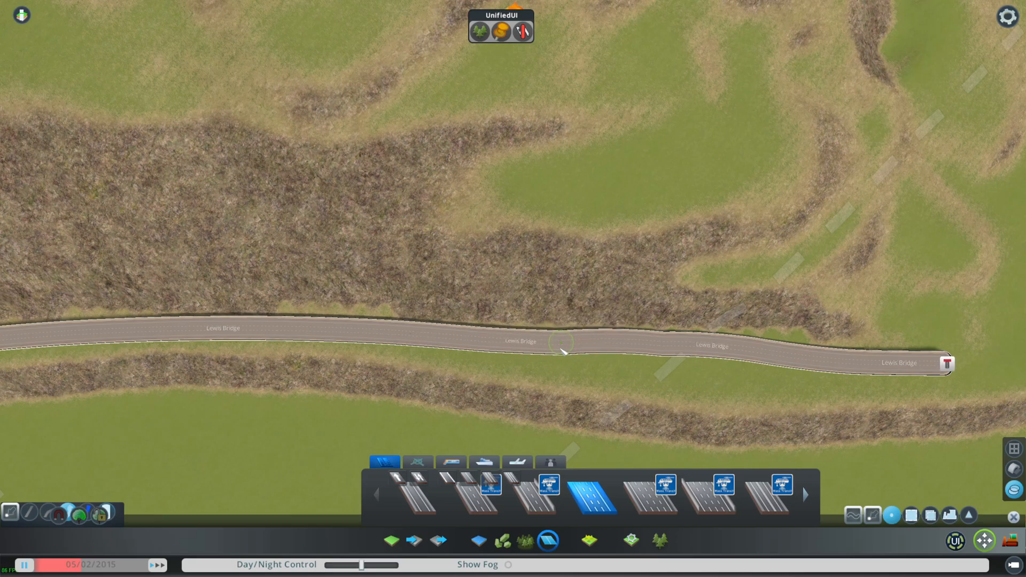
mouse_move(611, 352)
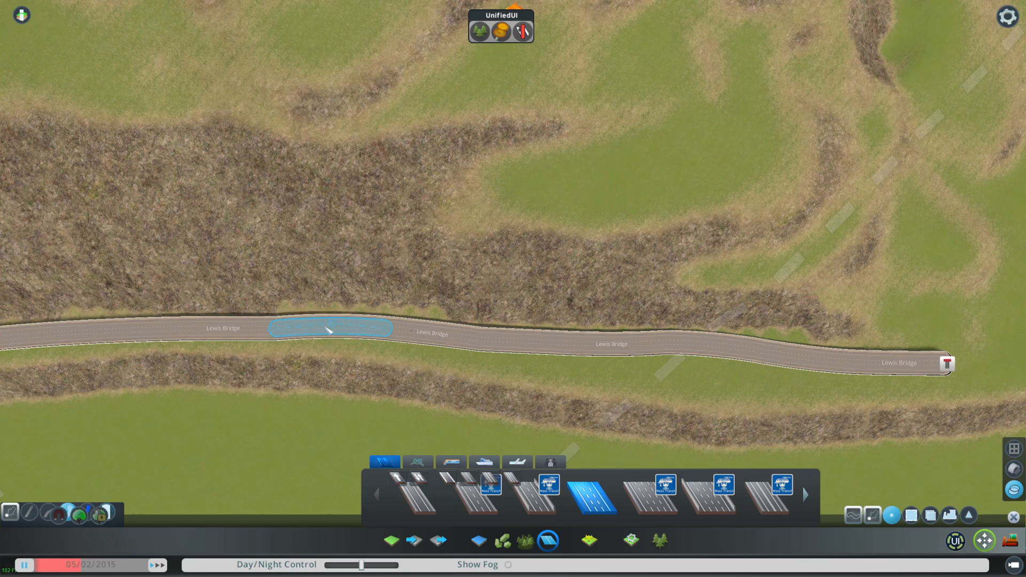
mouse_move(252, 419)
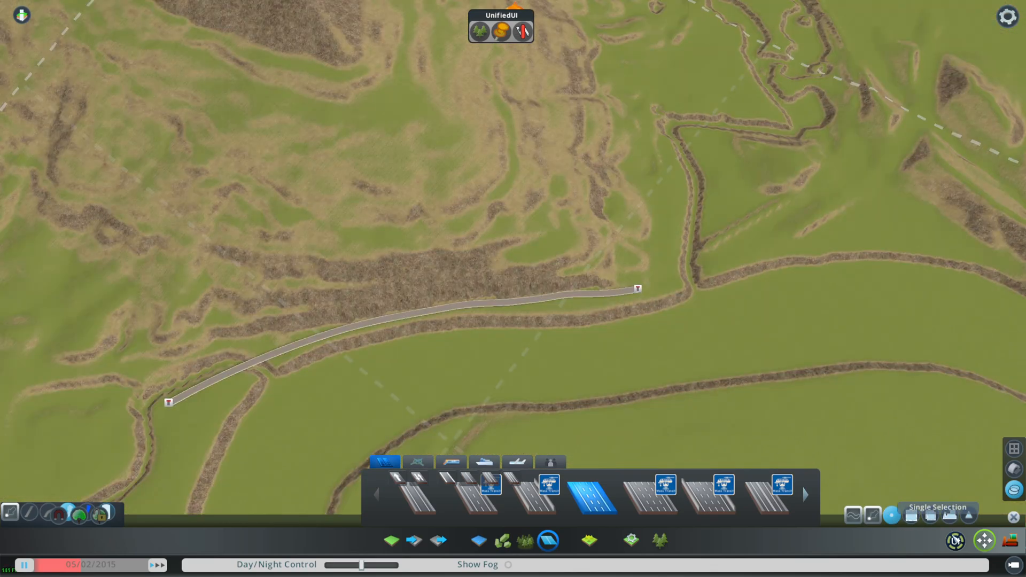
Step: Bring up the road building options with elevation steps for the freeway stretch
click(588, 541)
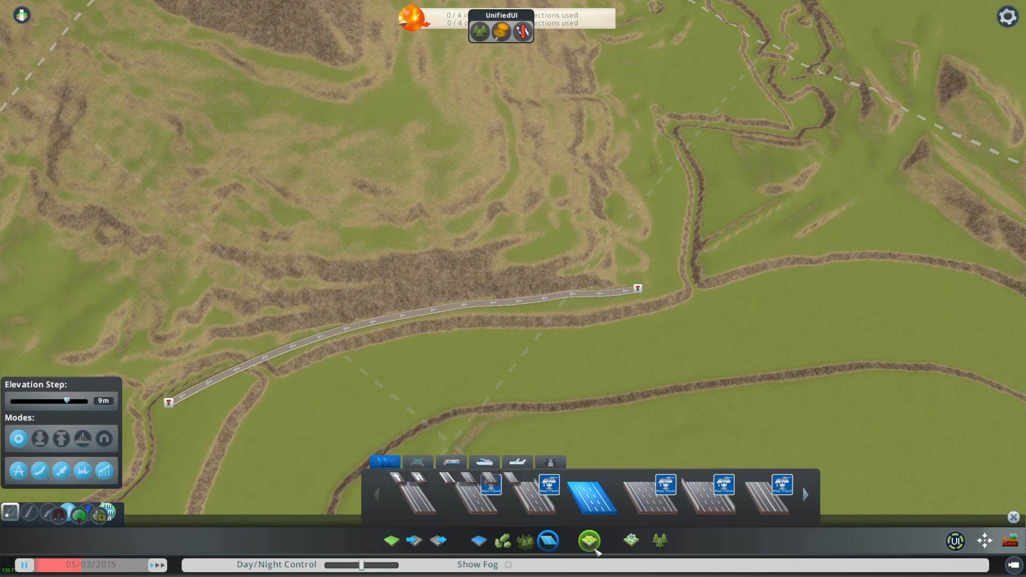
Step: Create a parallel freeway copy in Network Multitool's Create Parallel mode, starting from its end node
click(522, 32)
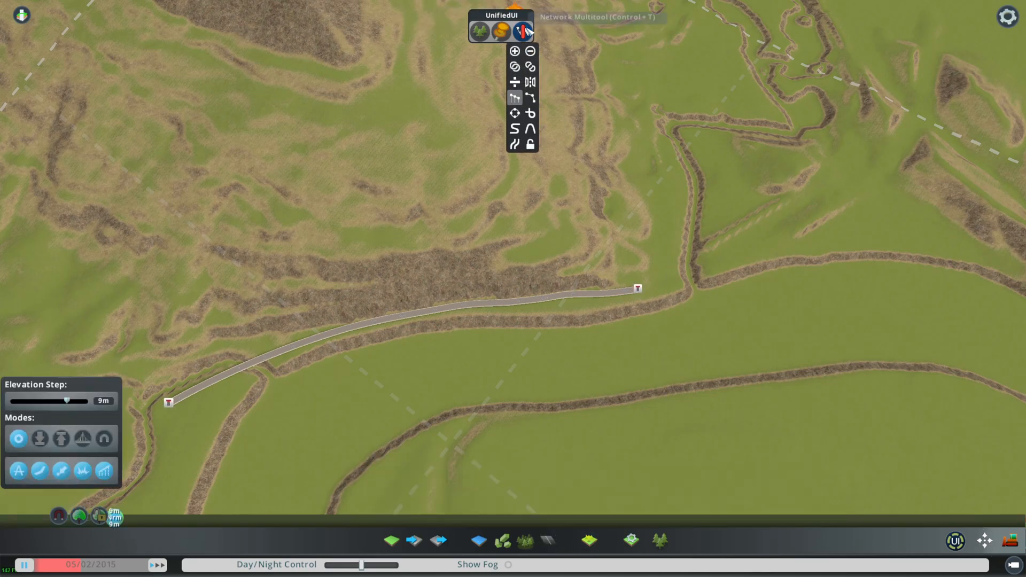
mouse_move(517, 143)
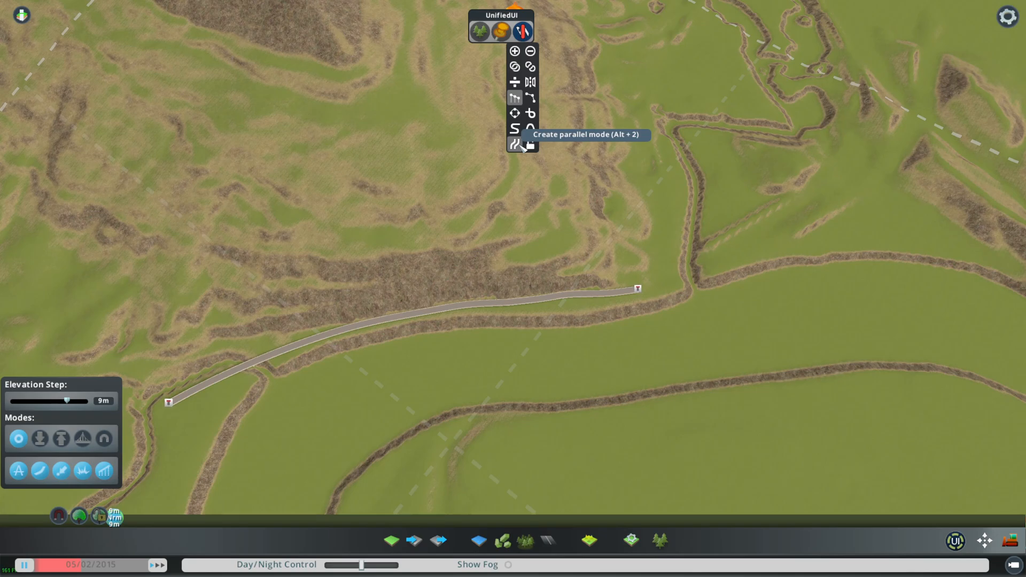
click(524, 145)
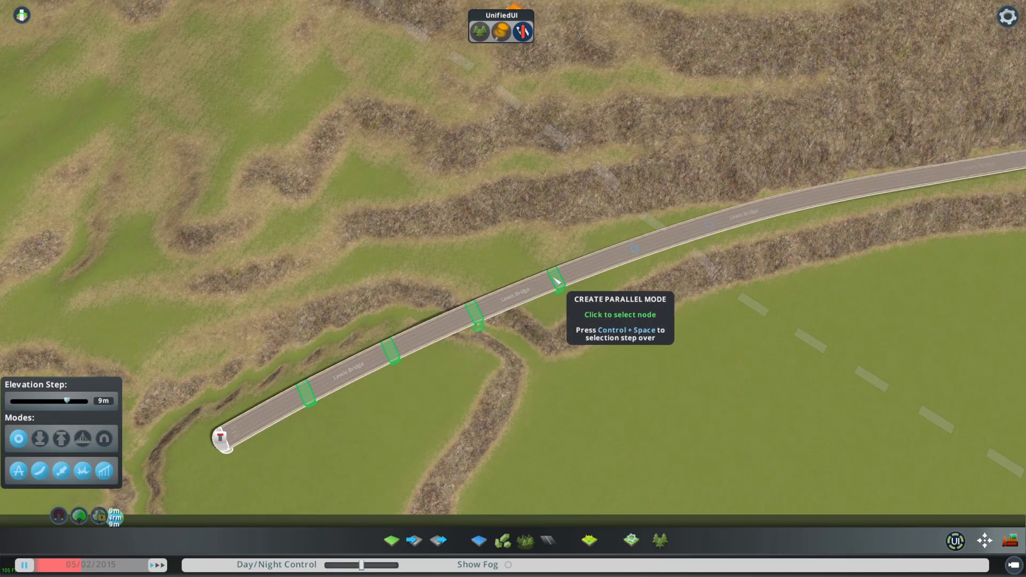
click(556, 283)
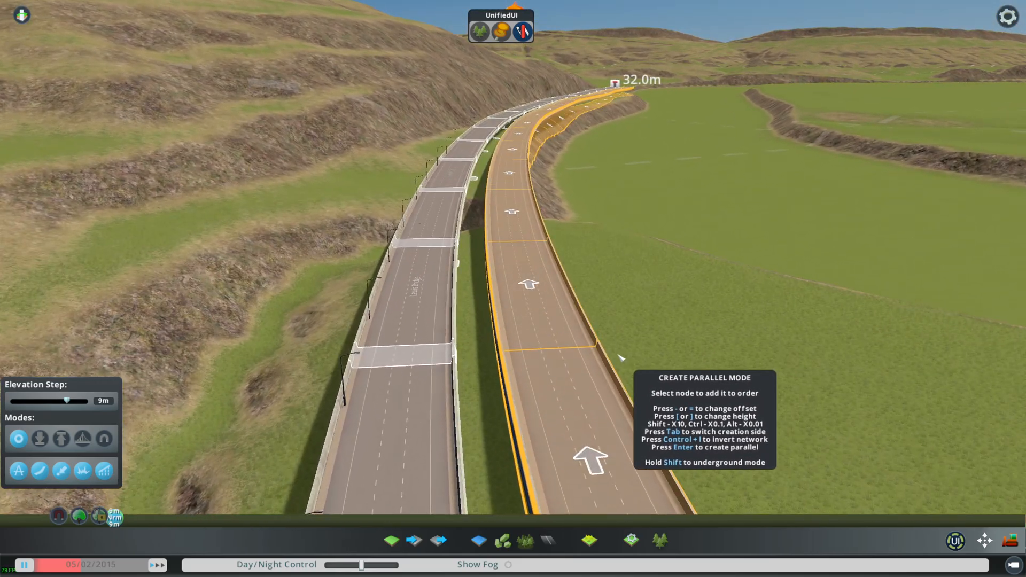
mouse_move(669, 280)
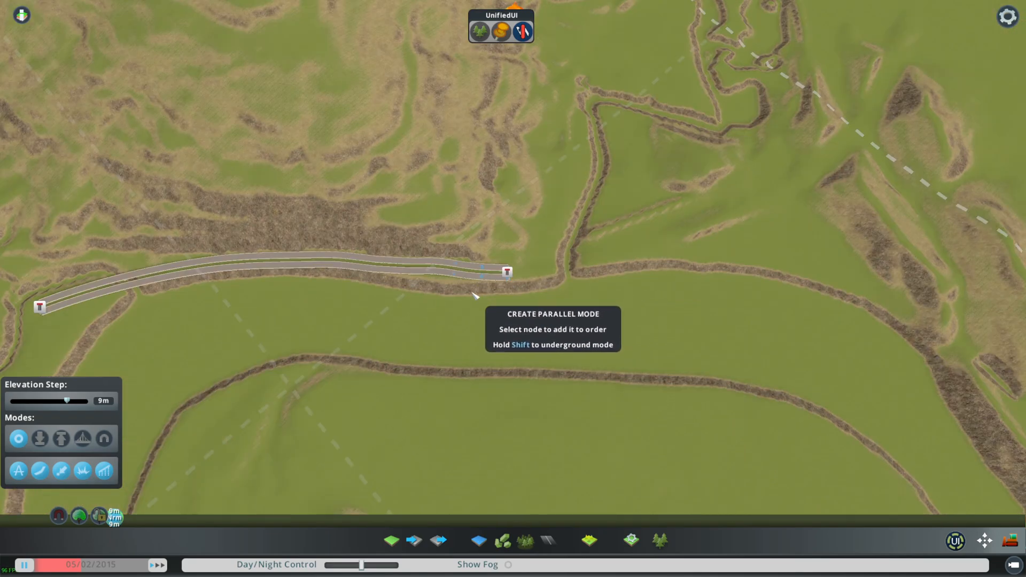
mouse_move(370, 300)
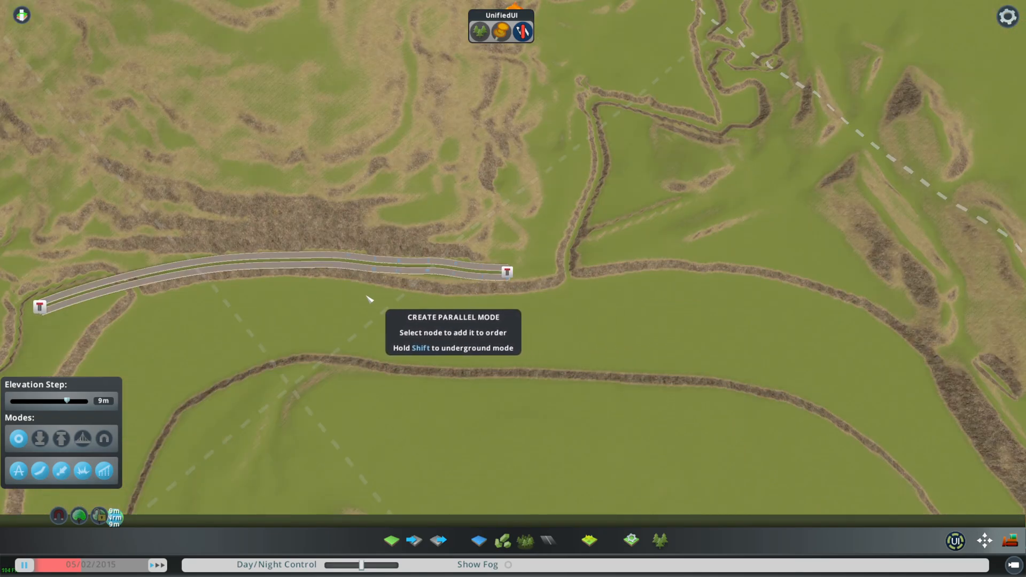
mouse_move(335, 293)
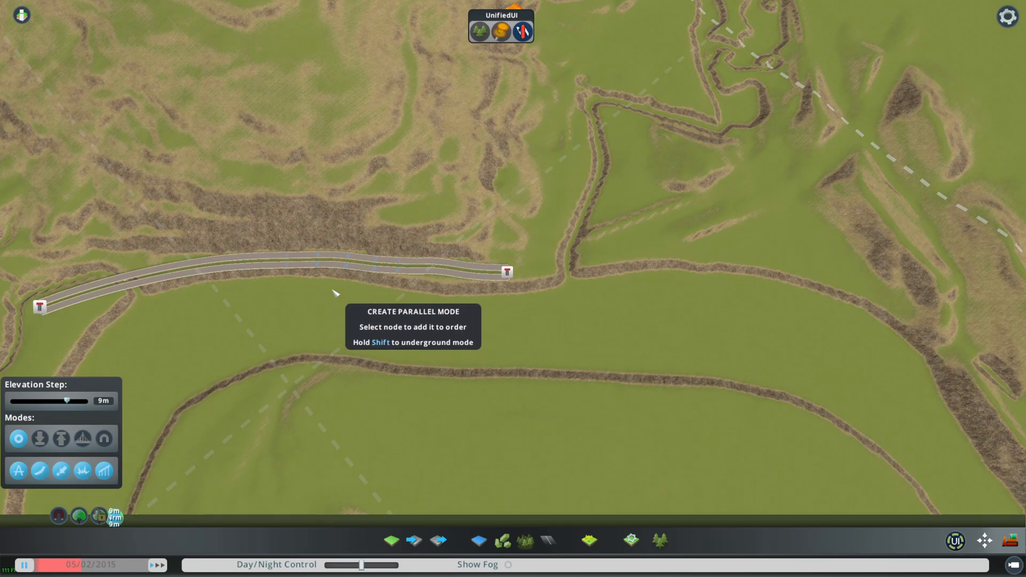
mouse_move(408, 318)
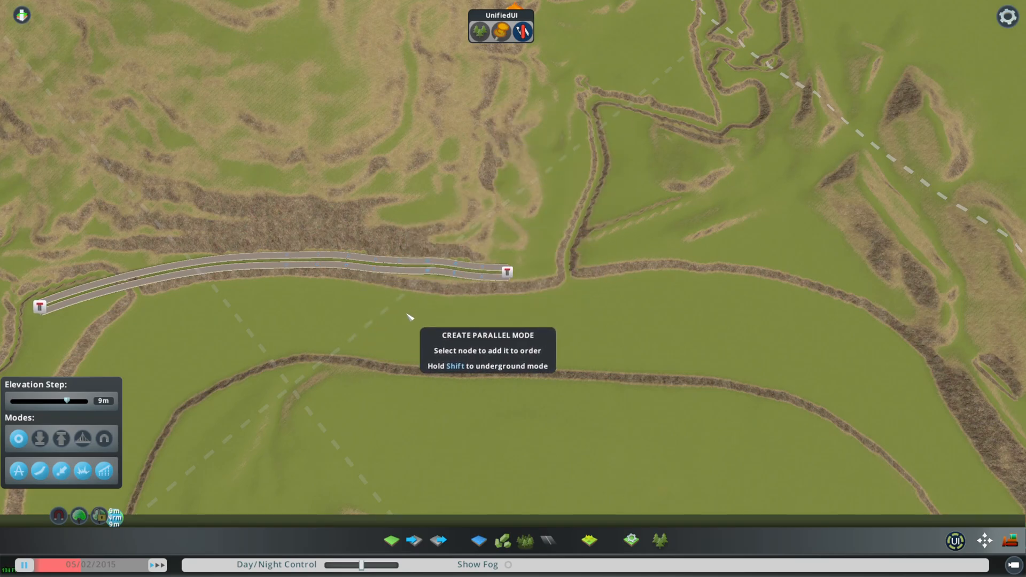
click(522, 32)
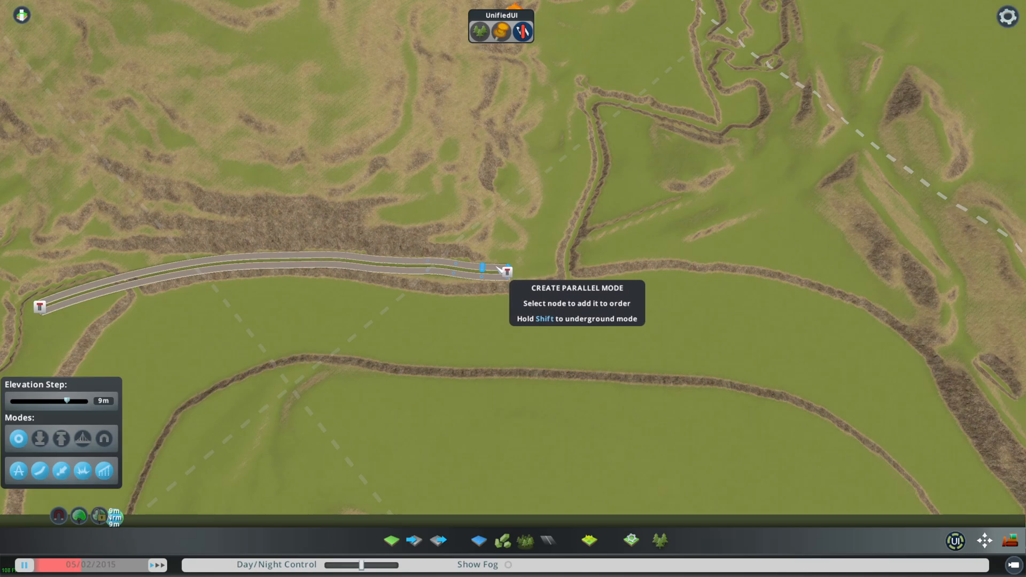
Step: Open the Network Multitool mode list to review each mode's tooltip
click(522, 31)
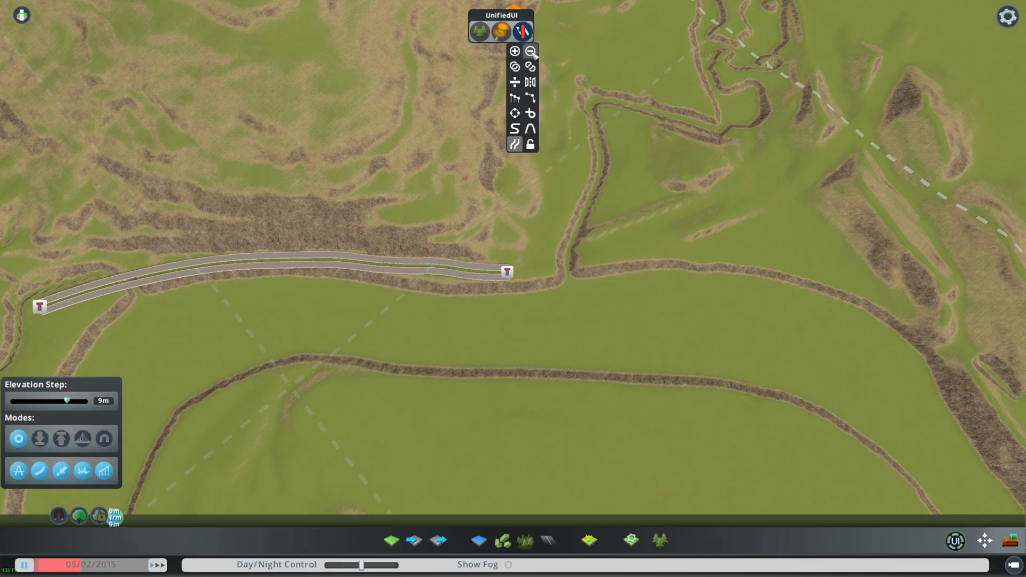
mouse_move(516, 66)
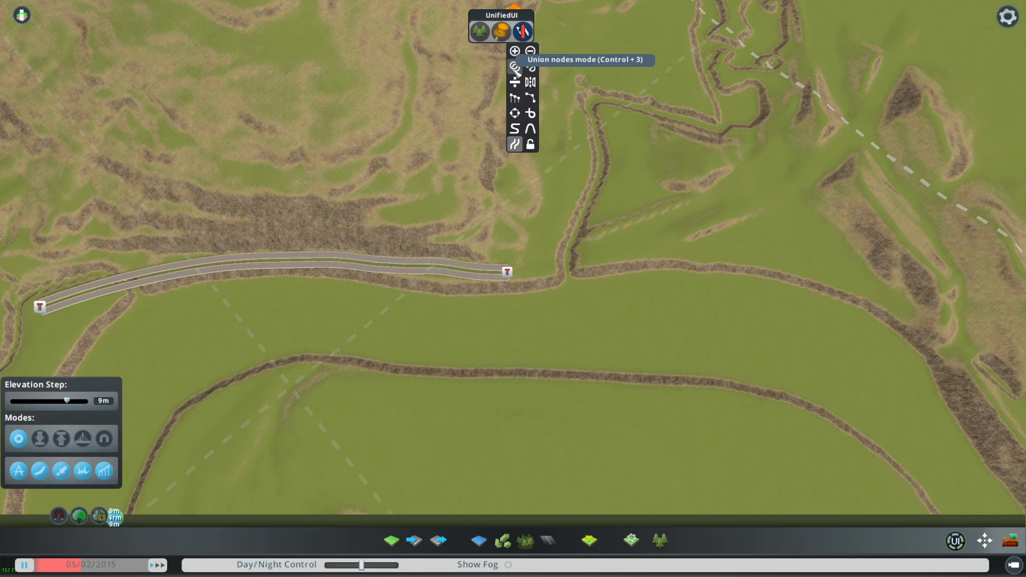
mouse_move(515, 81)
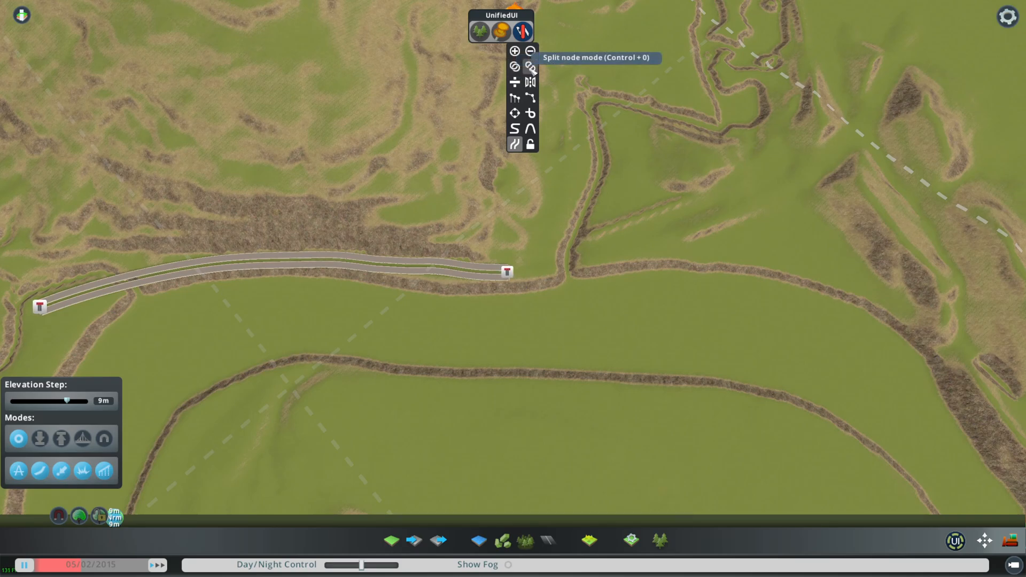
mouse_move(515, 84)
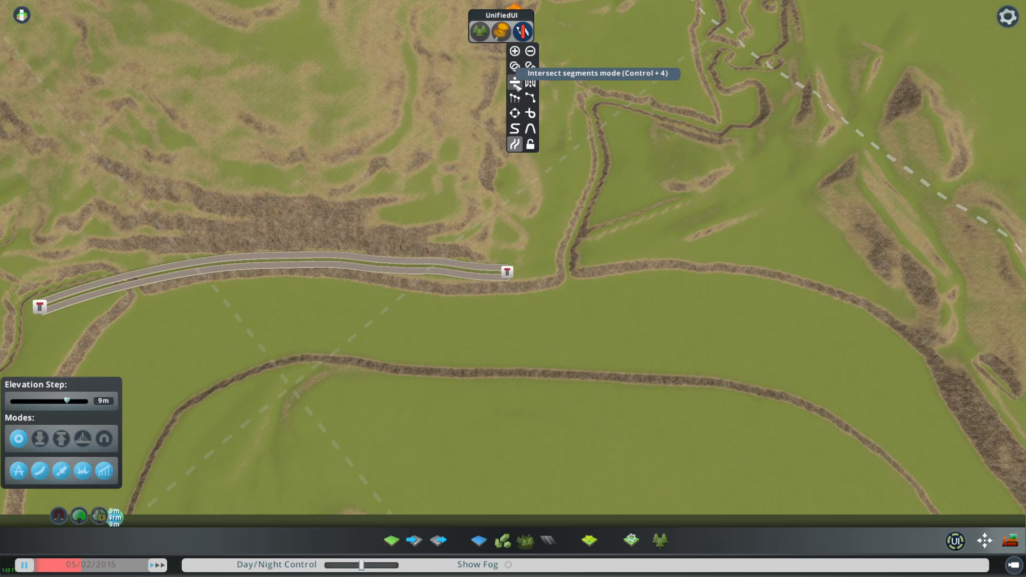
mouse_move(515, 83)
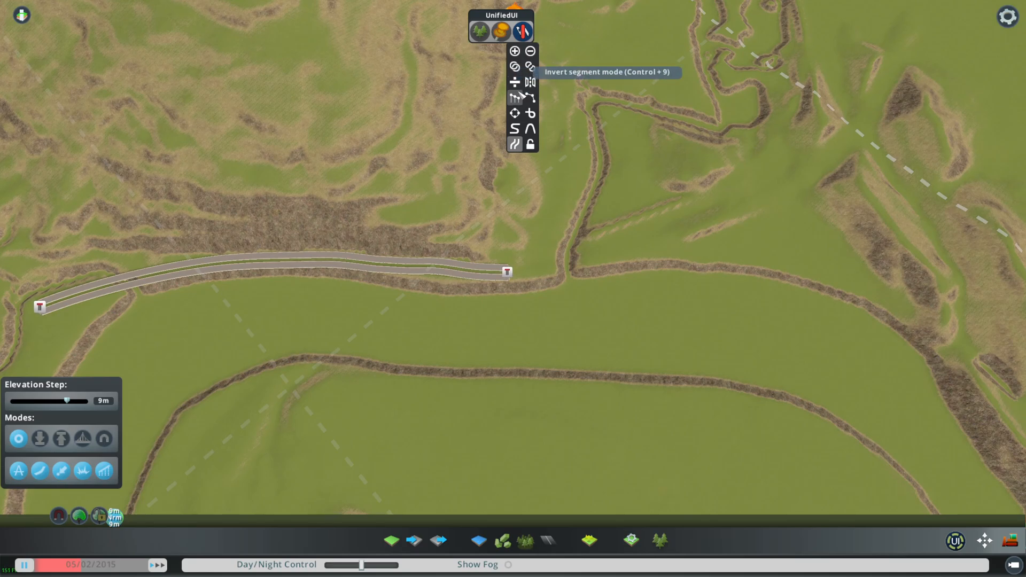
mouse_move(530, 97)
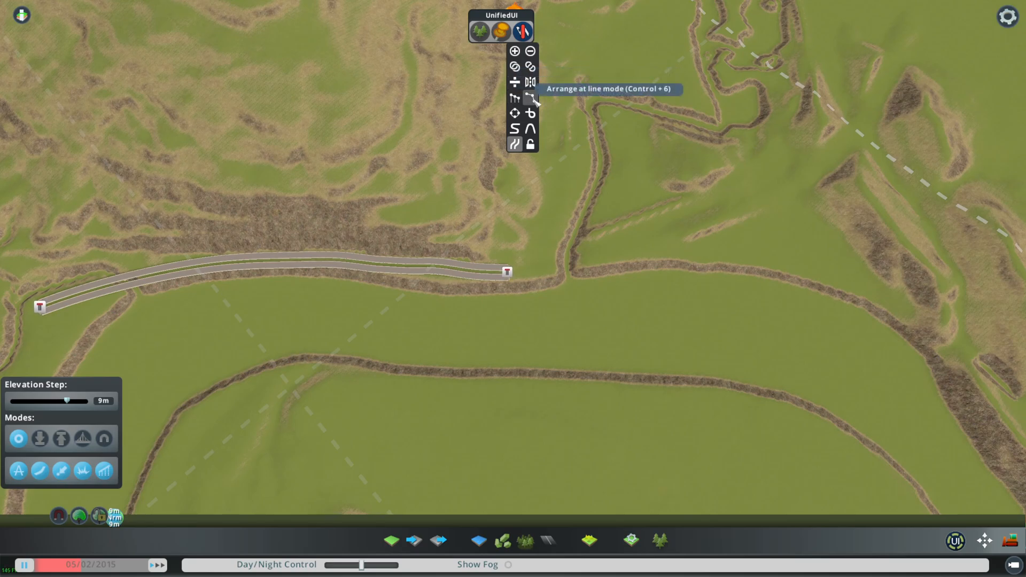
mouse_move(515, 113)
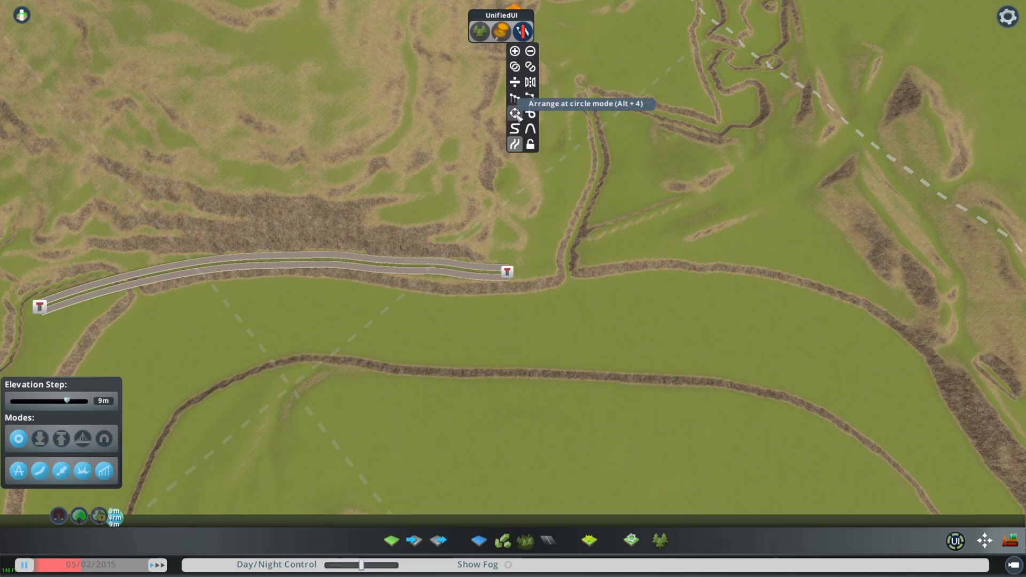
mouse_move(531, 113)
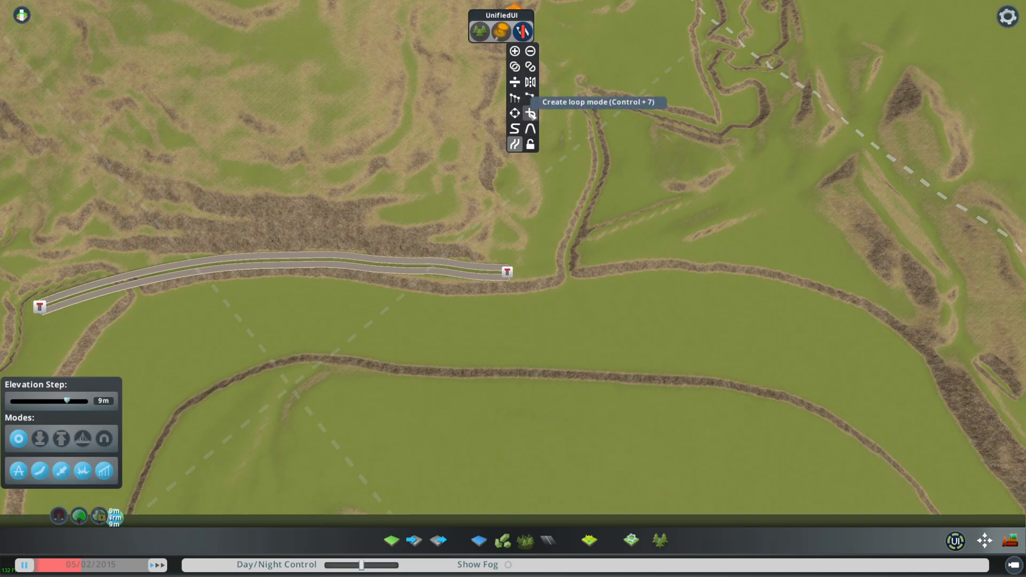
mouse_move(531, 114)
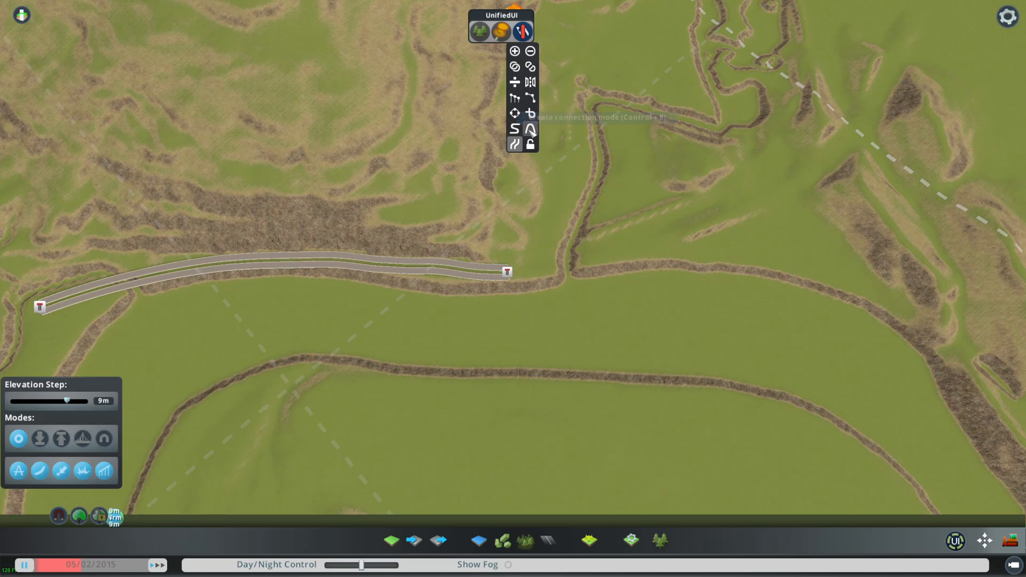
mouse_move(516, 129)
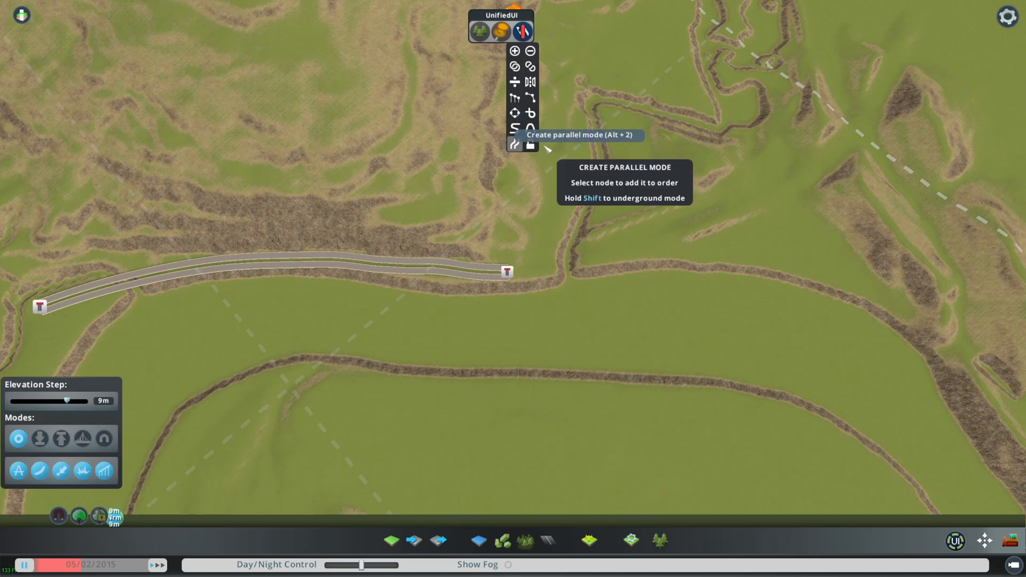
mouse_move(530, 145)
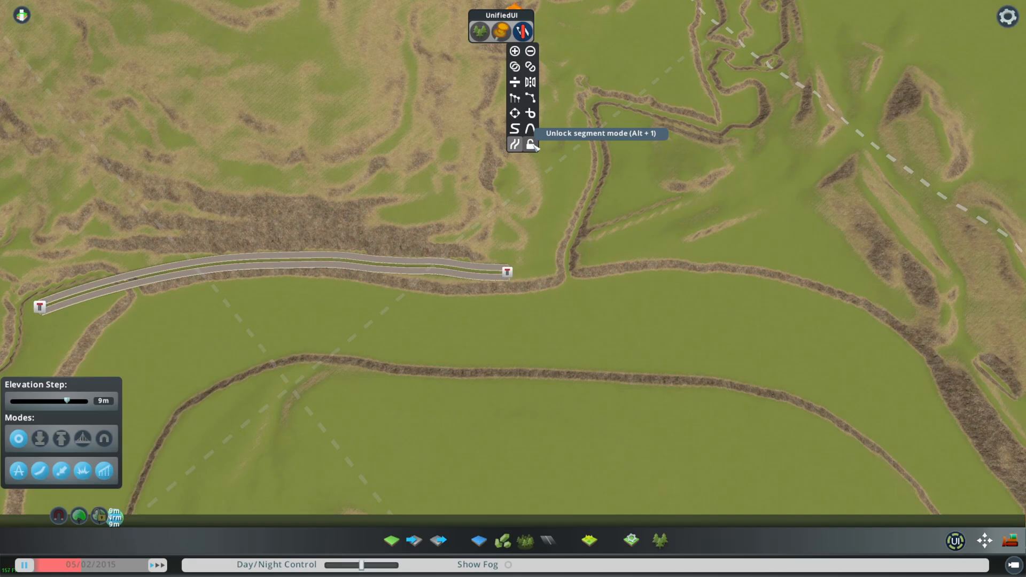
mouse_move(524, 31)
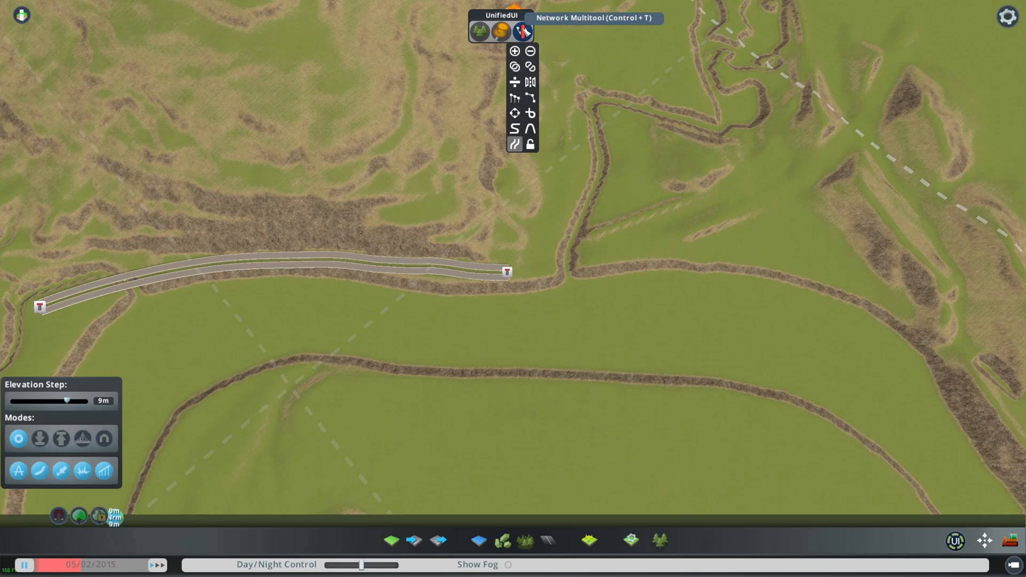
Step: Turn off the Network Multitool and close its mode list
click(522, 31)
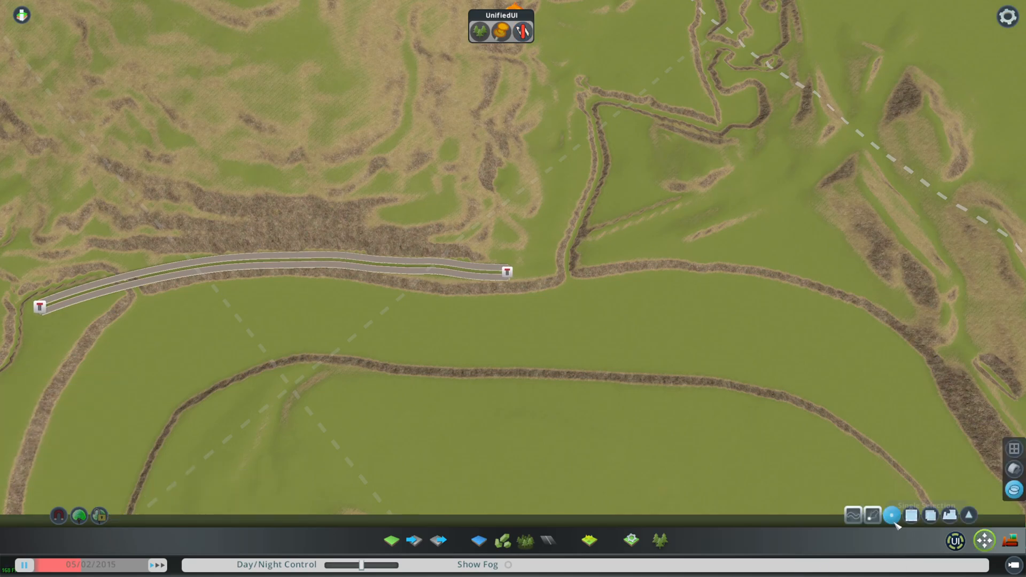
mouse_move(892, 516)
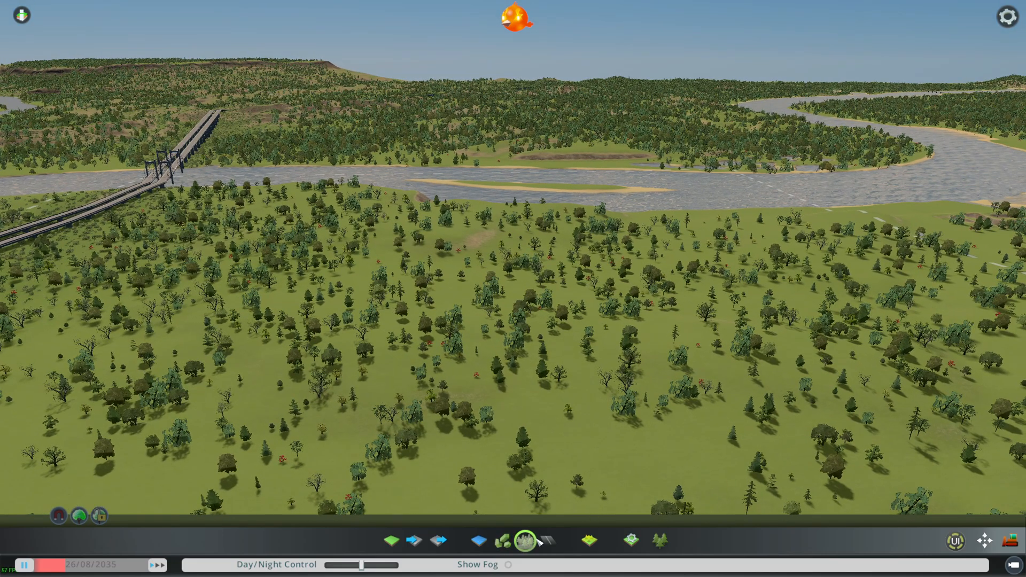
Step: Fly over the forested map toward where the river widens at the edge
click(523, 540)
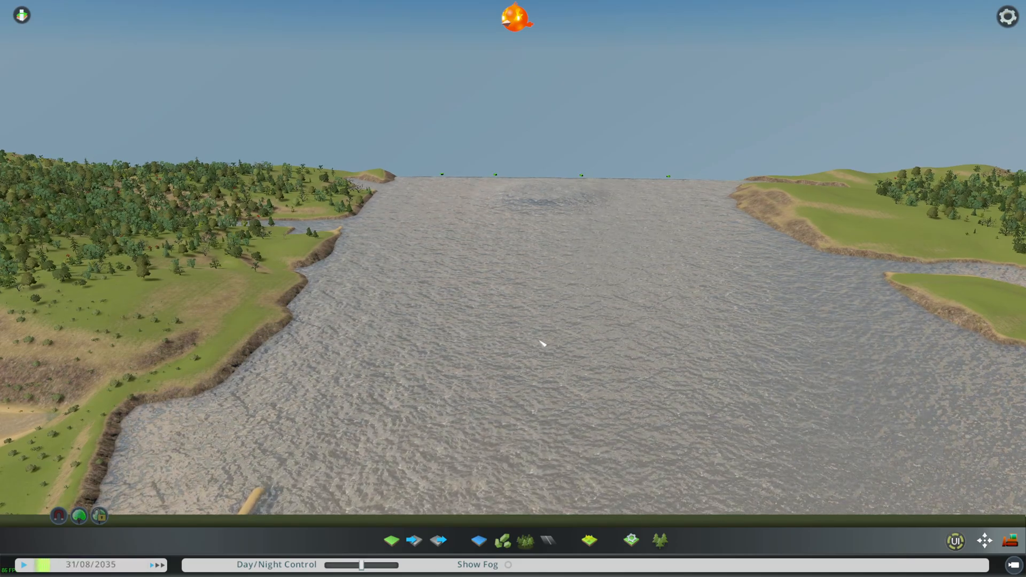
Step: Reveal the stacked water sources, close the Water tool, and open the info views menu
click(478, 540)
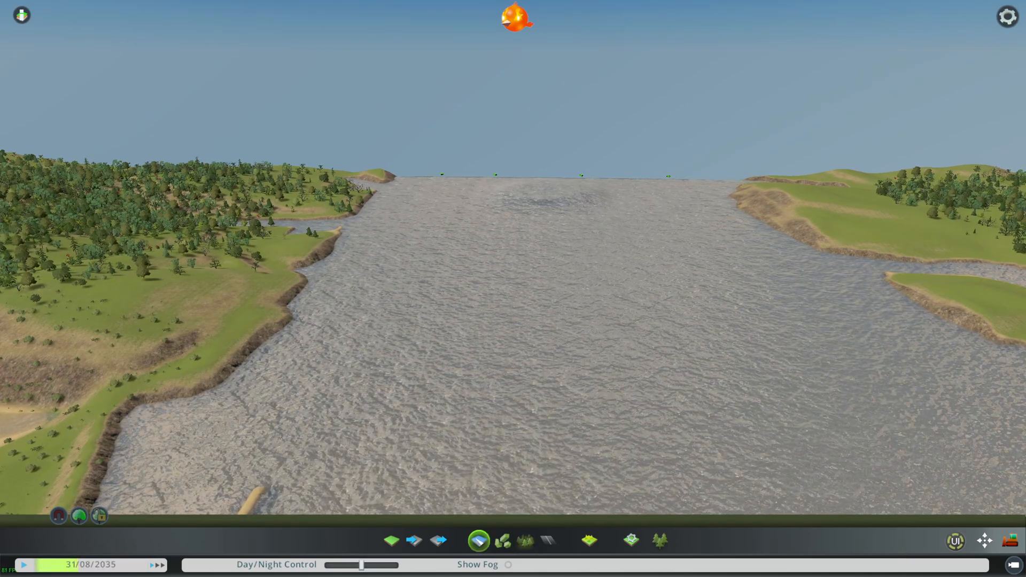
click(479, 540)
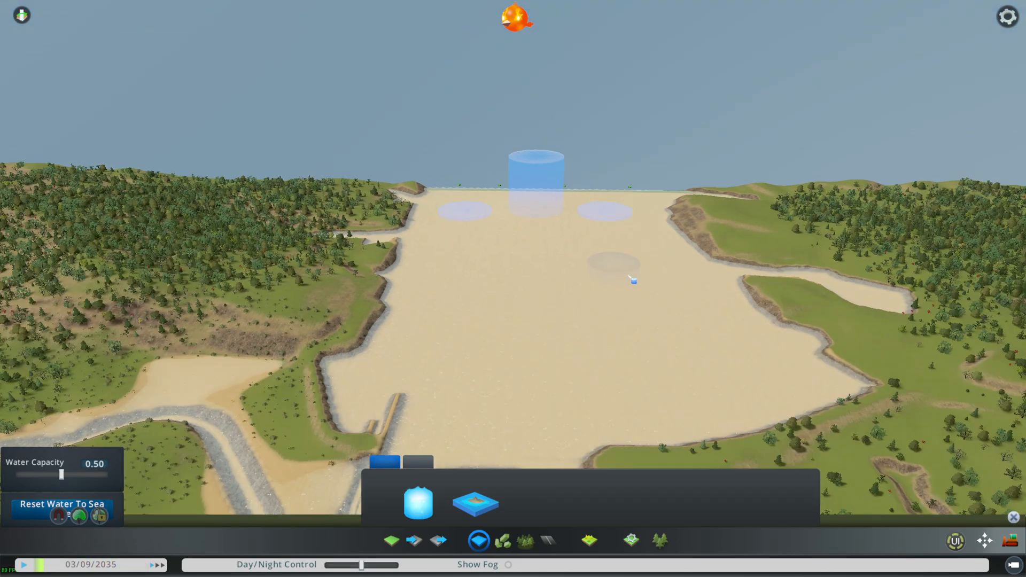
click(61, 505)
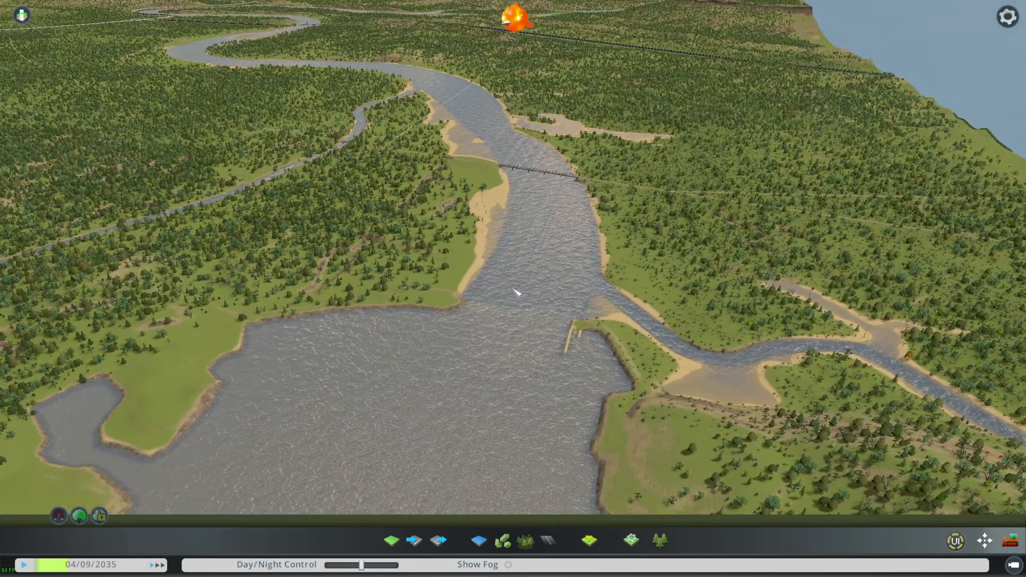
click(21, 15)
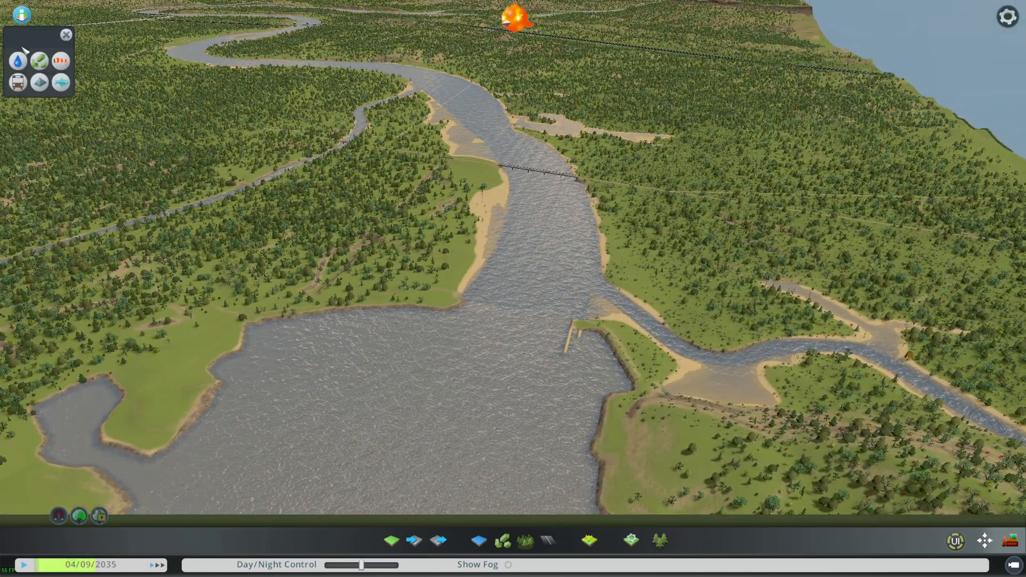